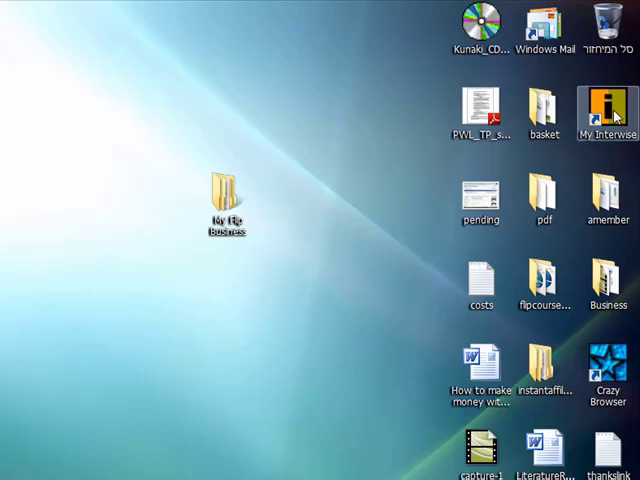
pyautogui.moveTo(416, 156)
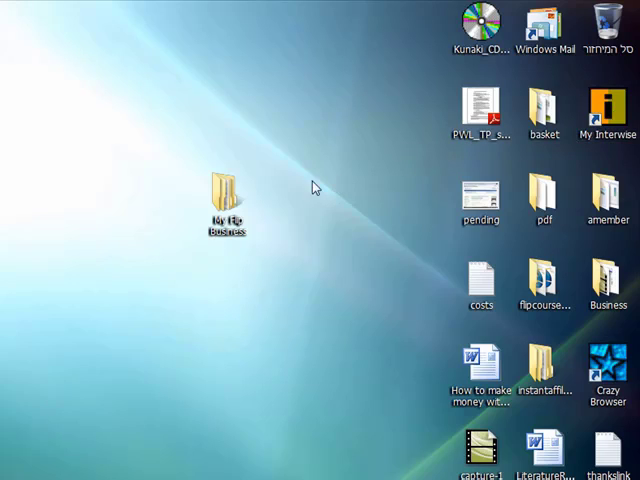
# - Open the My Flip Business folder and bring up the index page's file actions for editing in Nvu
pyautogui.doubleClick(224, 196)
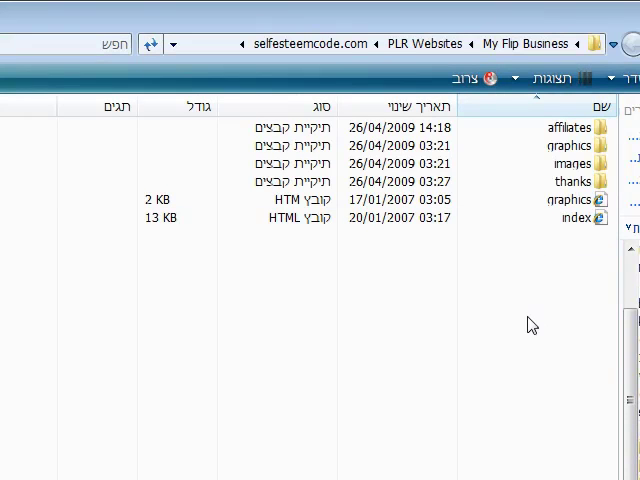
pyautogui.rightClick(570, 216)
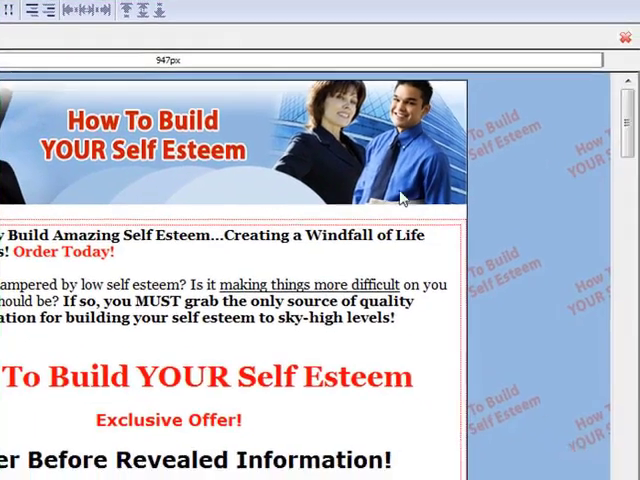
# - Scroll down the sales page toward the P.S. paragraph at the bottom
pyautogui.scroll(-3)
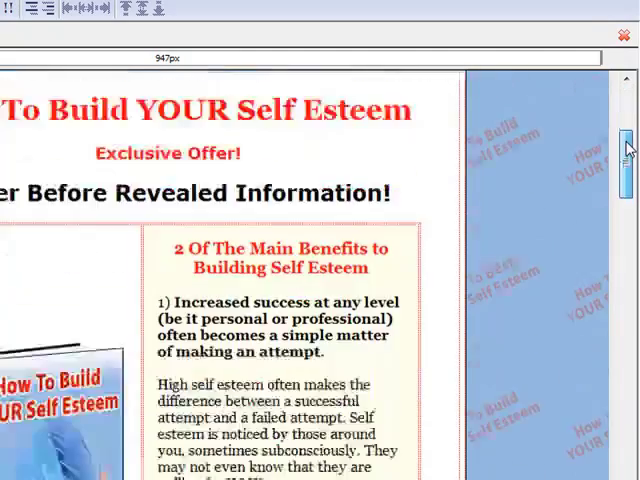
pyautogui.scroll(-3)
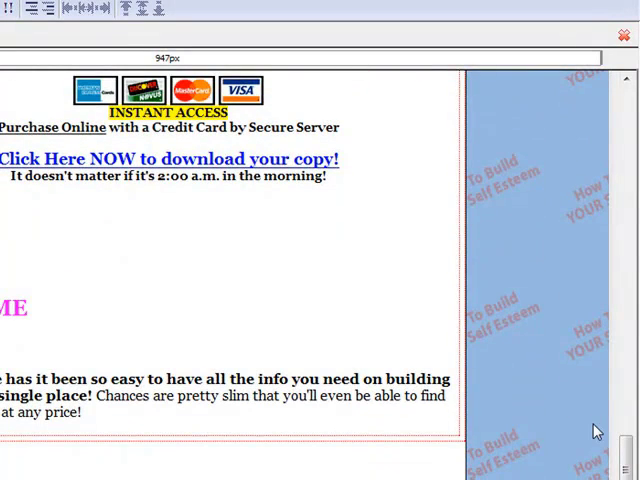
pyautogui.moveTo(92, 416)
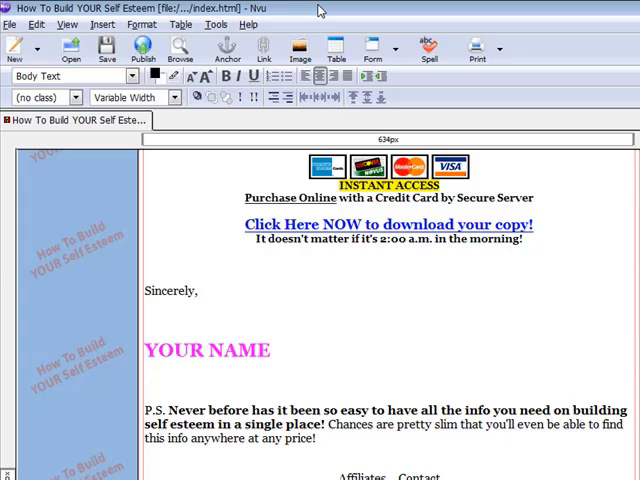
pyautogui.moveTo(336, 264)
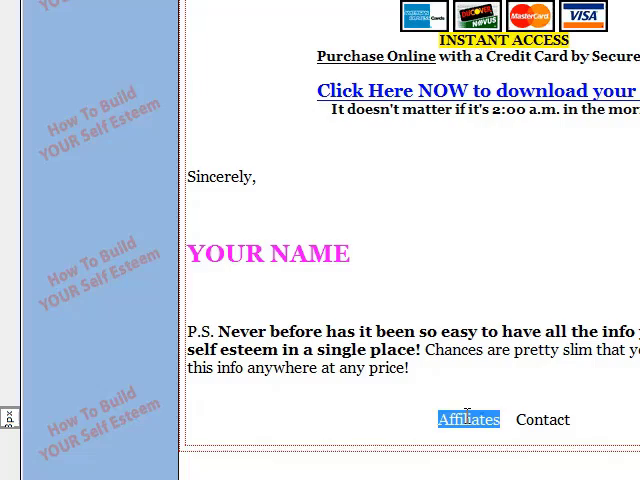
# - Turn the footer word 'Affiliates' into a hyperlink via Create Link and confirm it
pyautogui.rightClick(468, 420)
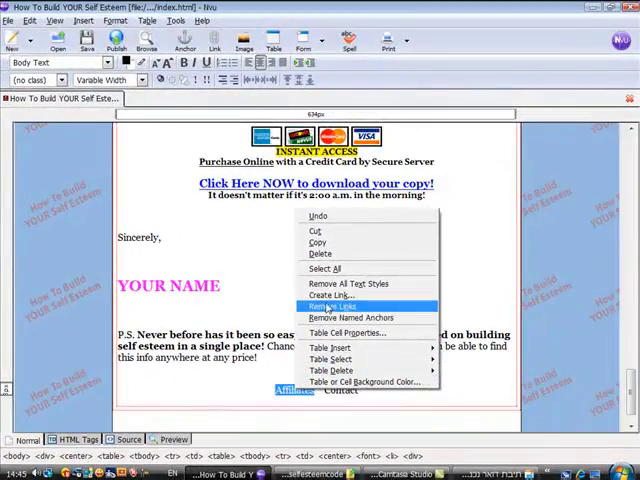
pyautogui.click(328, 294)
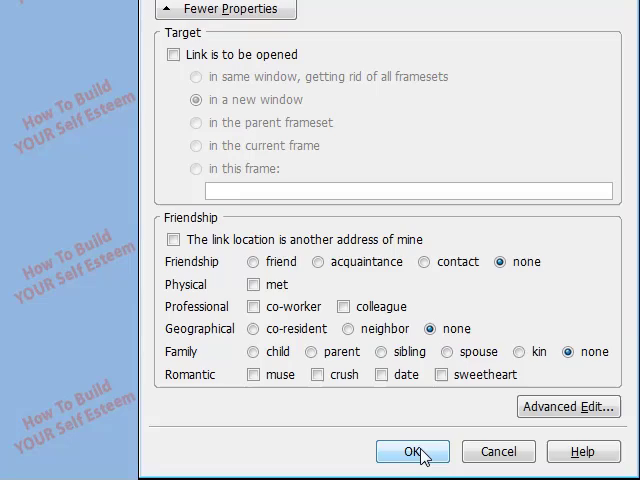
pyautogui.click(412, 452)
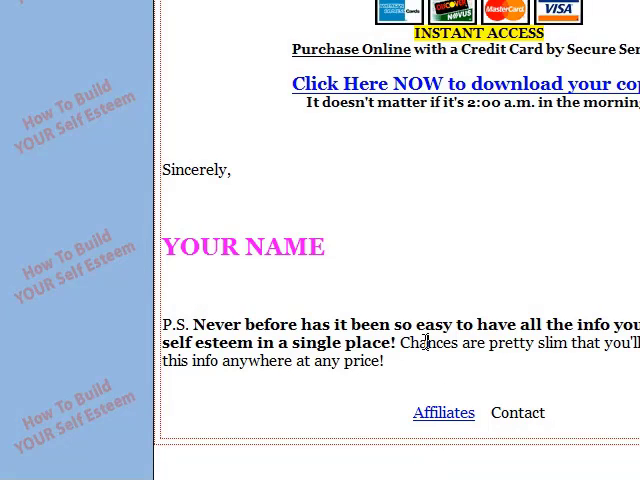
# - Link 'Contact' to the admin self-esteem email address, marked as an email (mailto) link
pyautogui.doubleClick(518, 412)
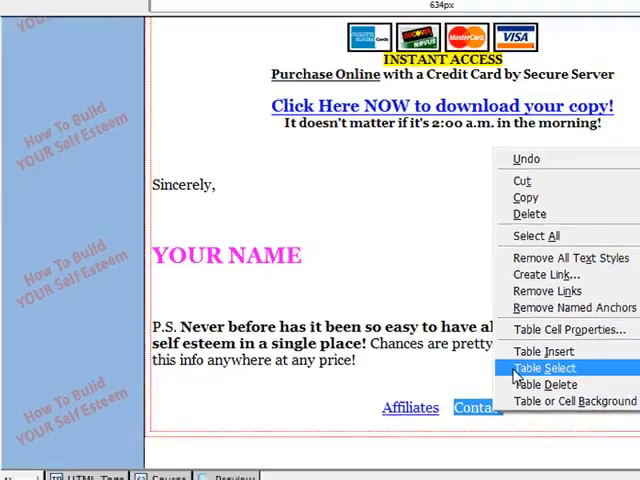
pyautogui.click(544, 274)
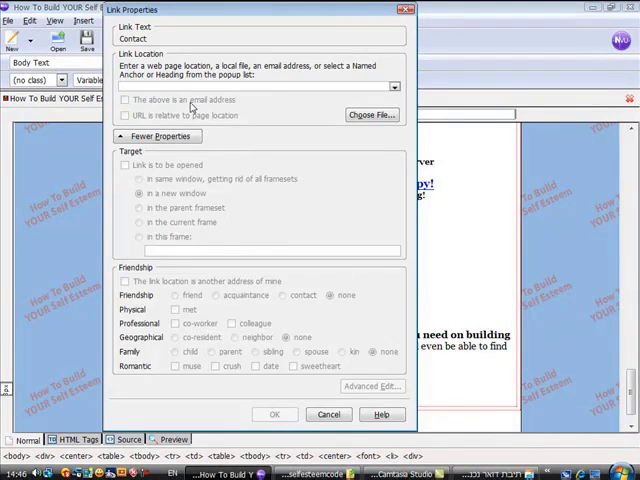
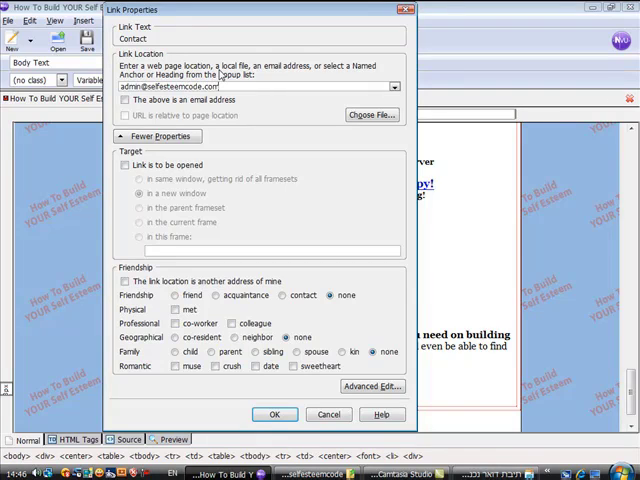
pyautogui.click(124, 100)
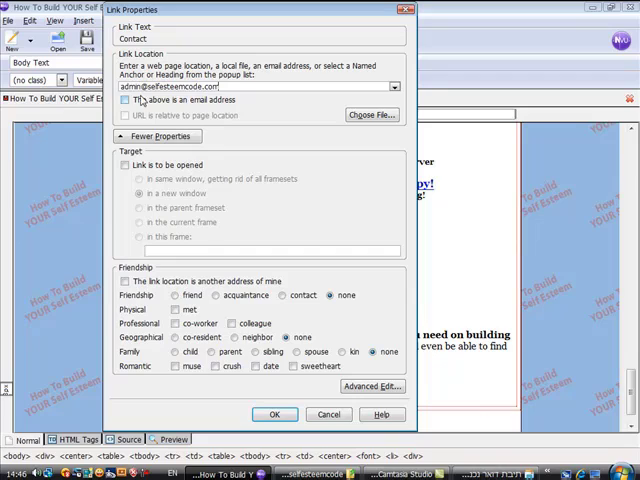
pyautogui.click(128, 100)
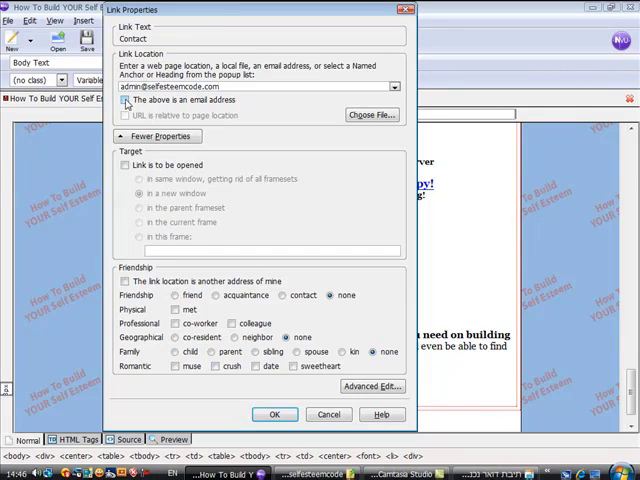
pyautogui.click(128, 100)
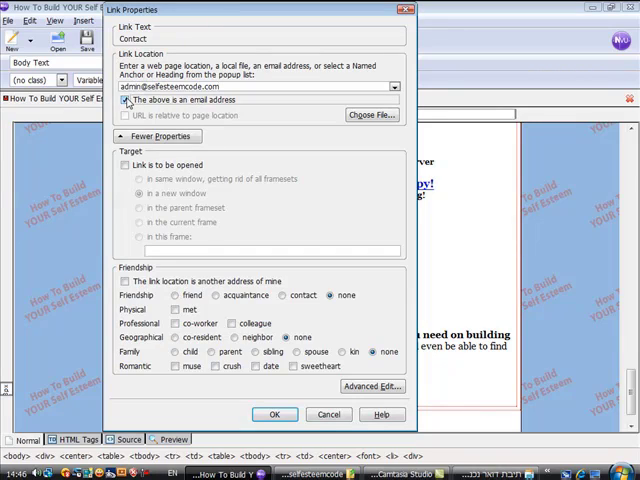
pyautogui.click(274, 414)
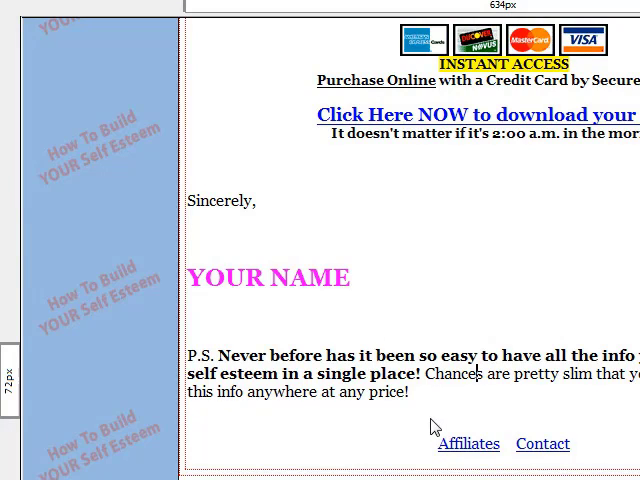
pyautogui.moveTo(450, 436)
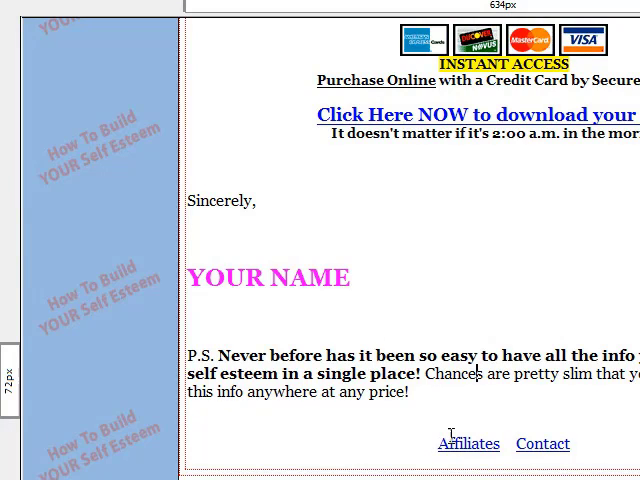